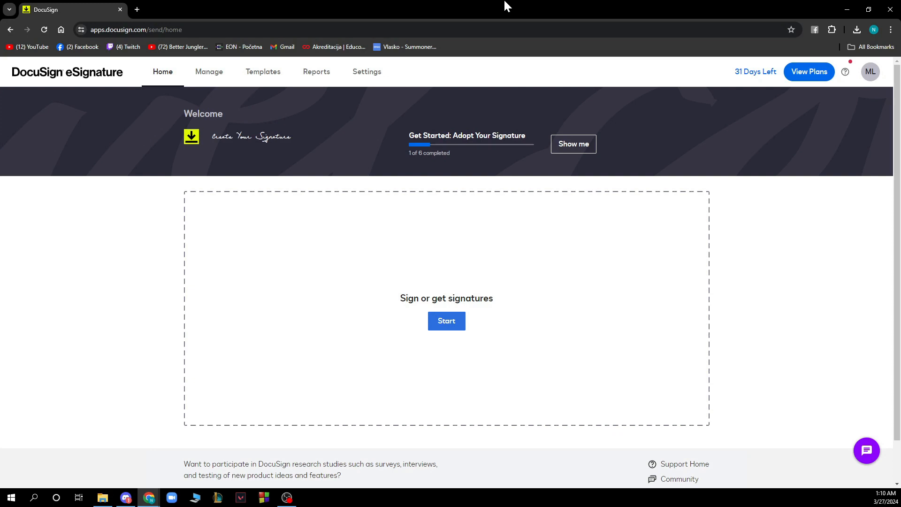
mouse_move(510, 66)
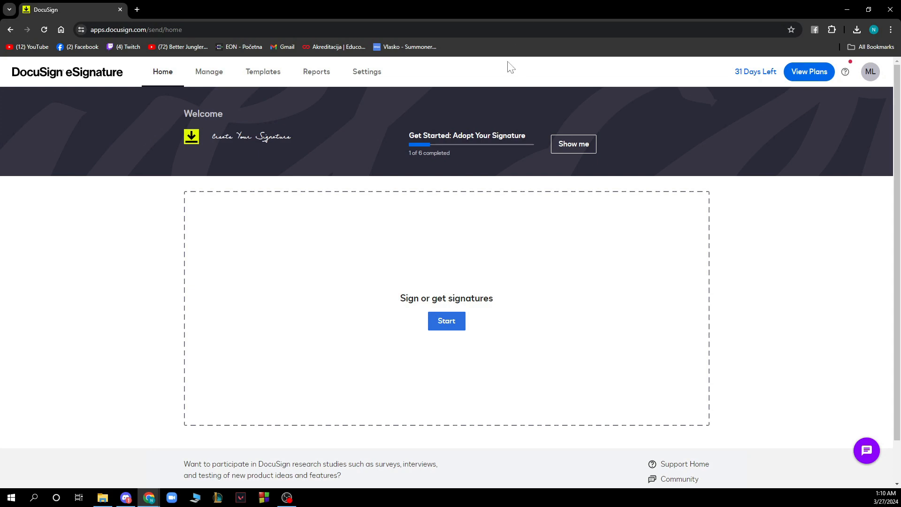
mouse_move(412, 224)
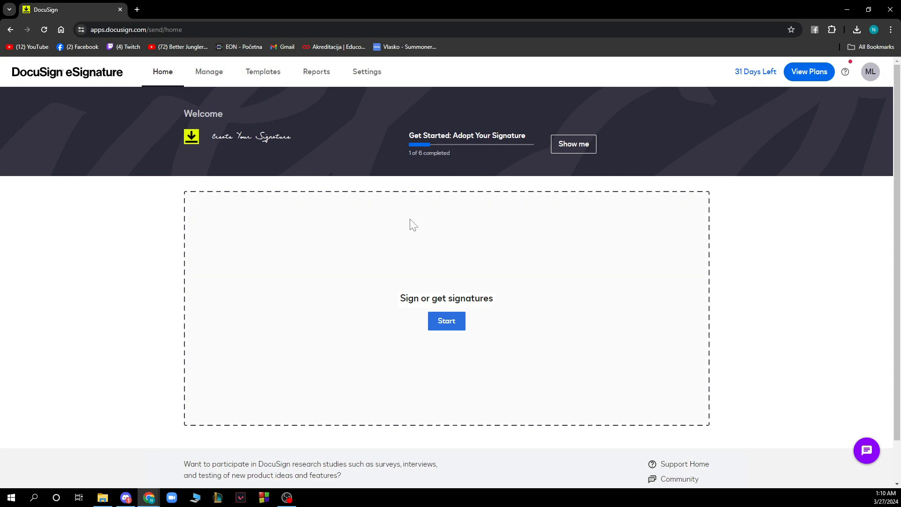
Open the Manage inbox, which shows no envelope activity in the last six months
scroll("down", 3)
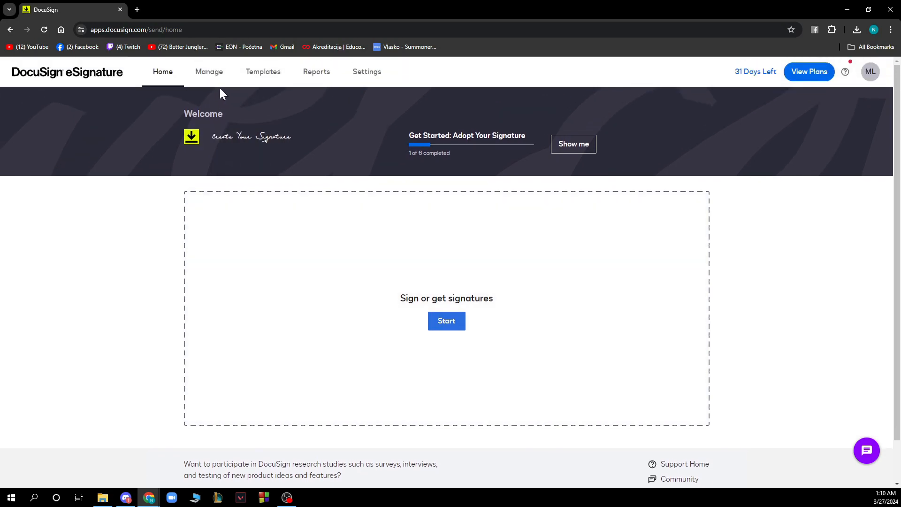
left_click(209, 71)
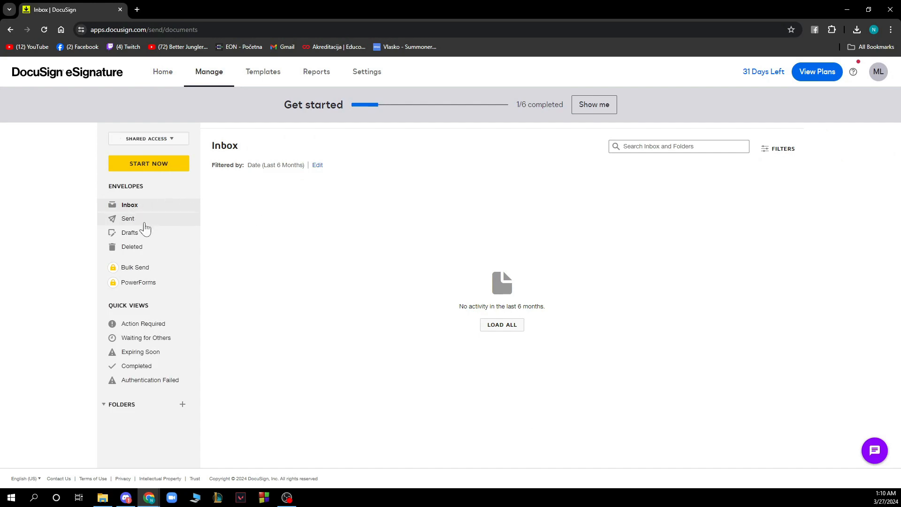
mouse_move(161, 268)
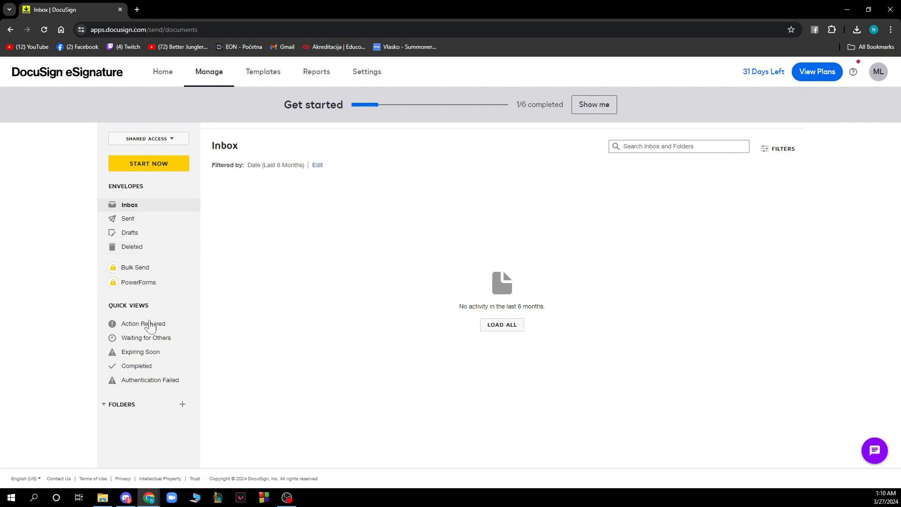
mouse_move(366, 265)
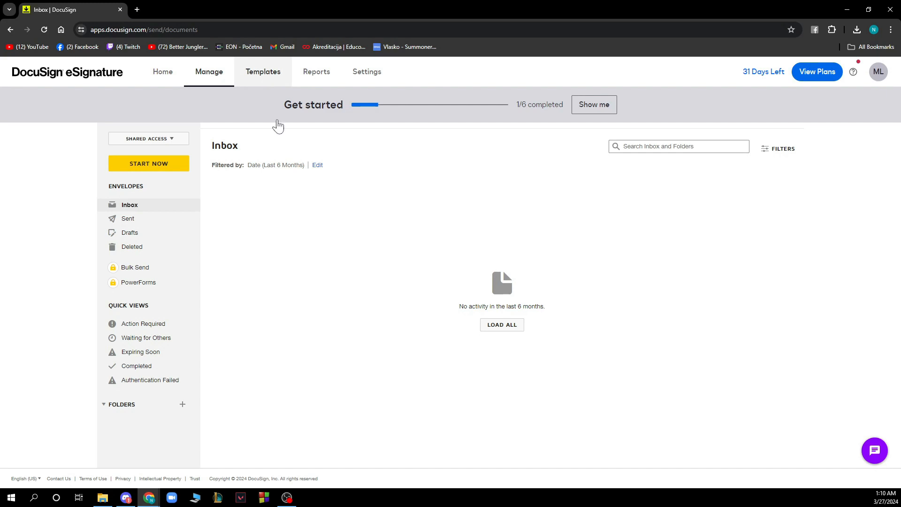
Switch to the Templates page, which is empty and invites creating a template
left_click(263, 71)
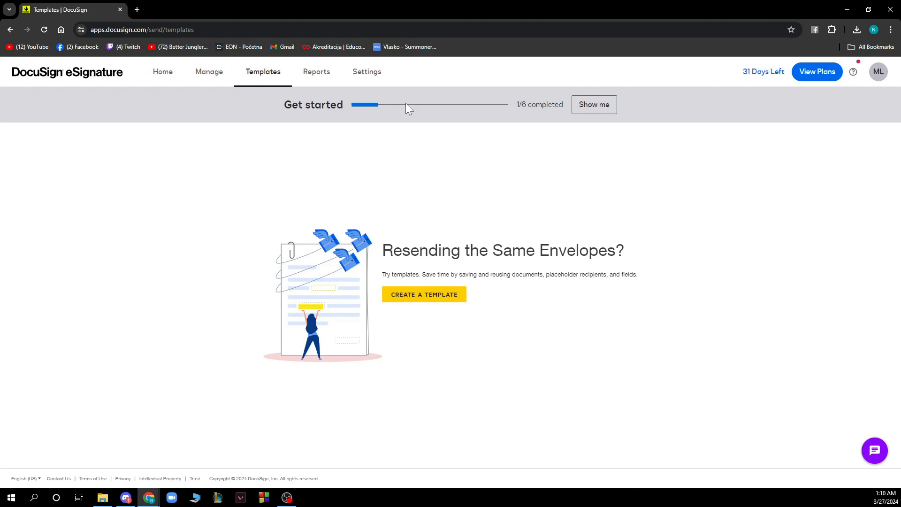
Open the Reports administrator dashboard and scroll through its empty usage and success panels
left_click(316, 71)
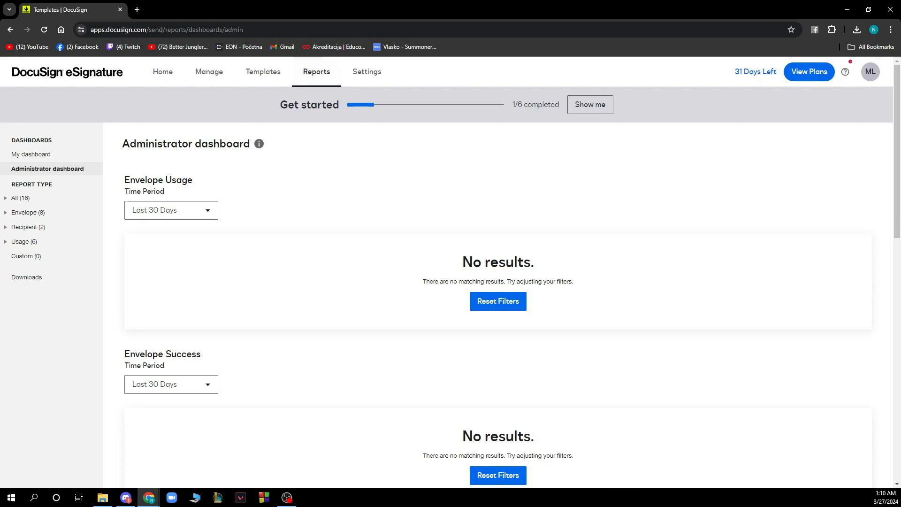
scroll("down", 3)
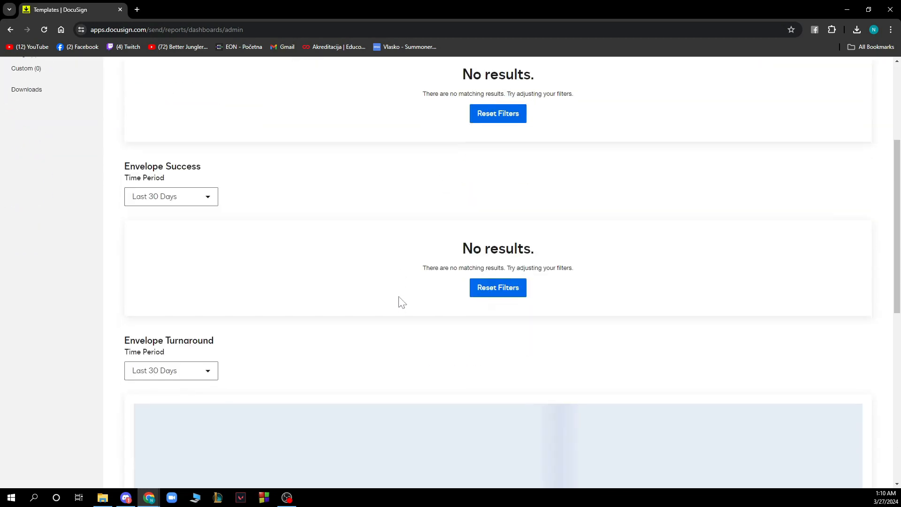
scroll("up", 3)
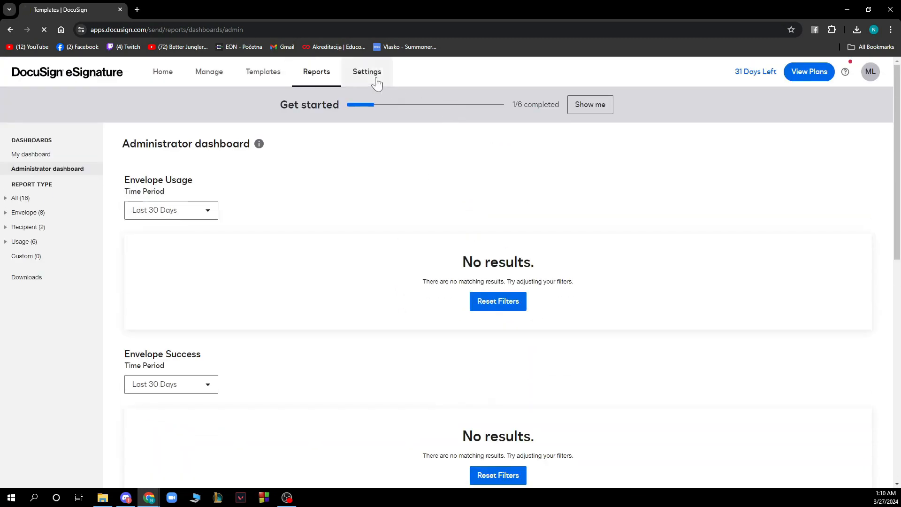
Go to Settings to load the DocuSign Admin home page
left_click(366, 72)
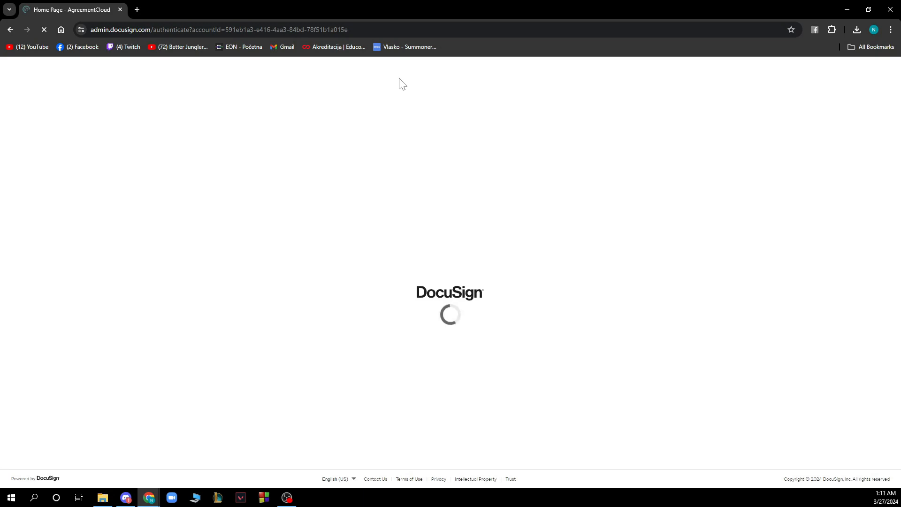
mouse_move(415, 149)
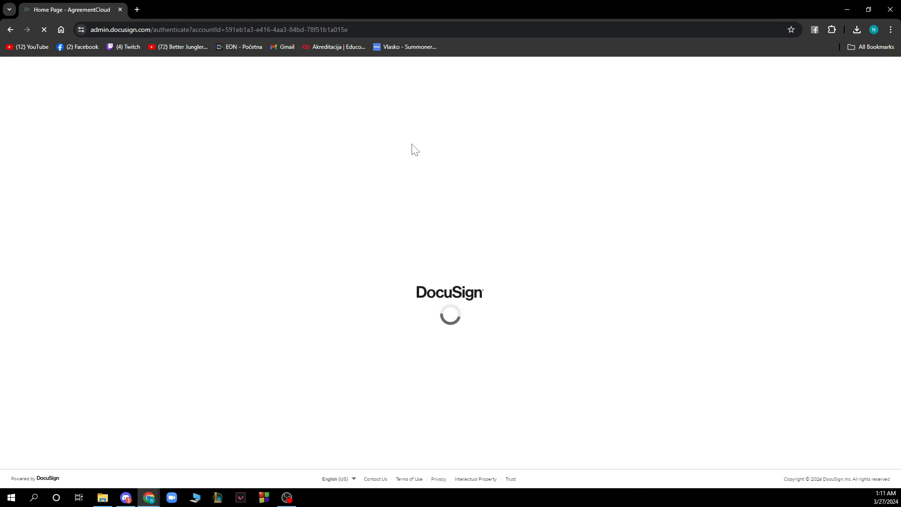
mouse_move(455, 255)
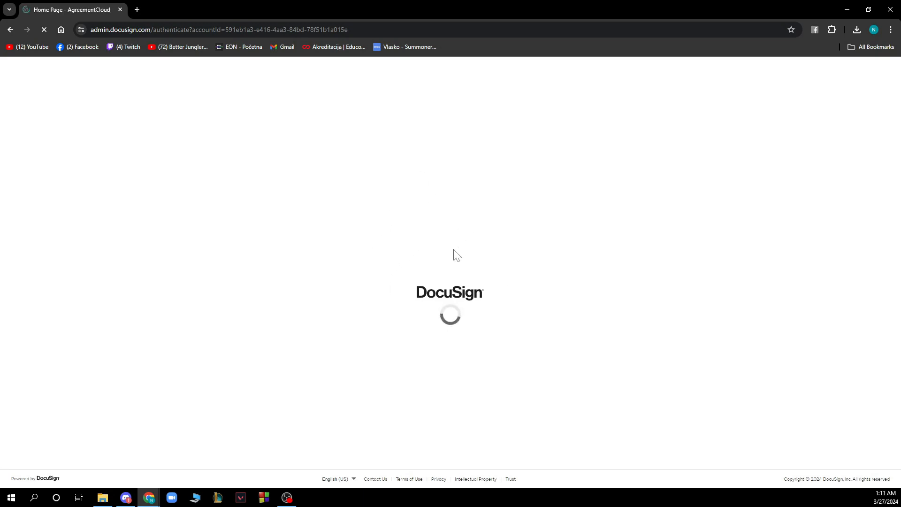